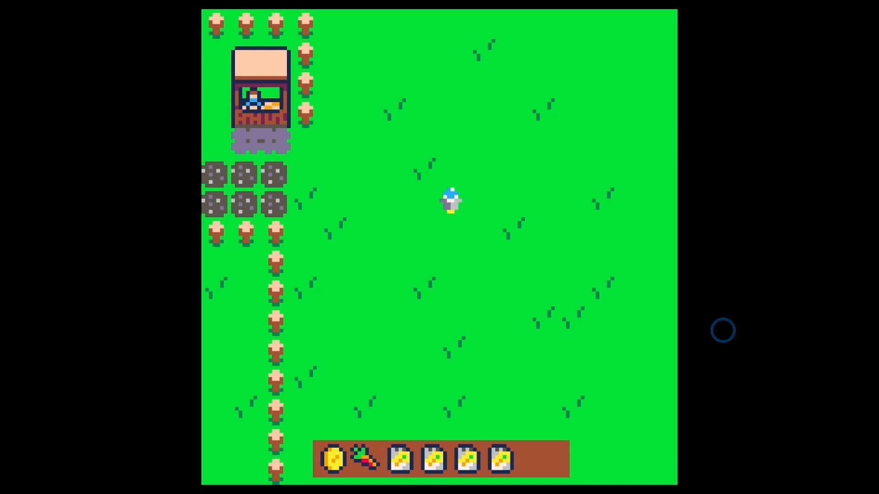
mouse_move(503, 416)
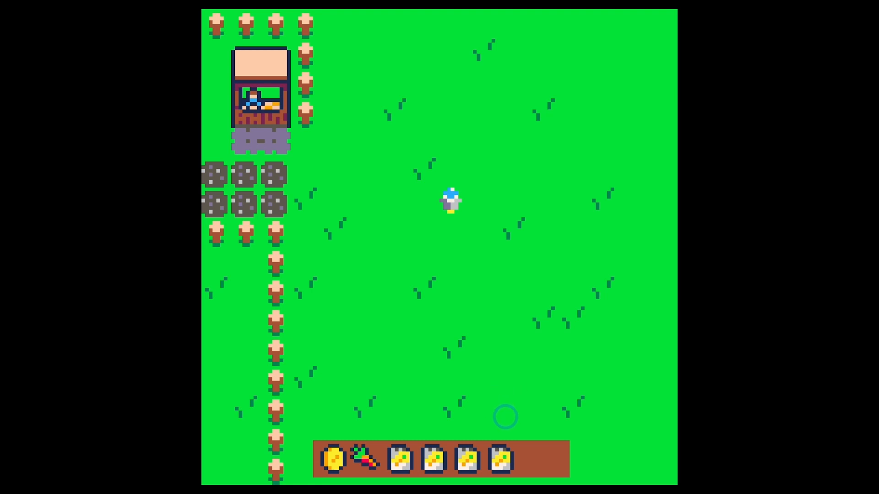
mouse_move(511, 430)
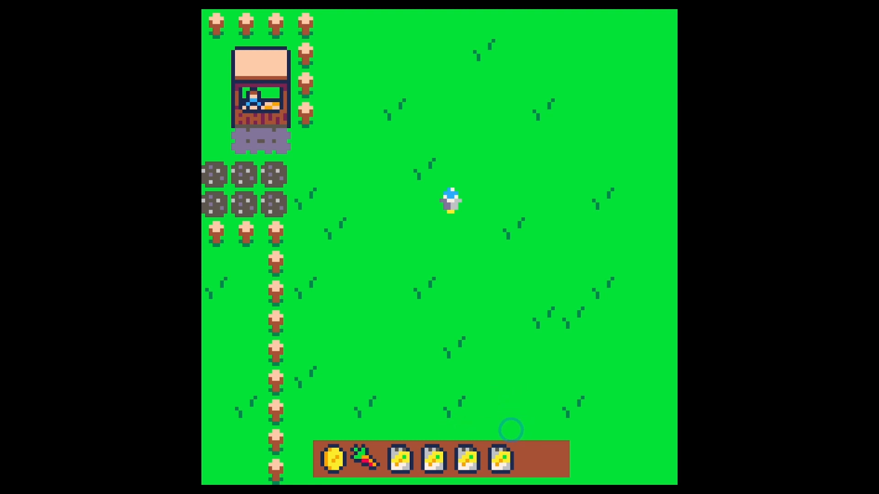
mouse_move(510, 465)
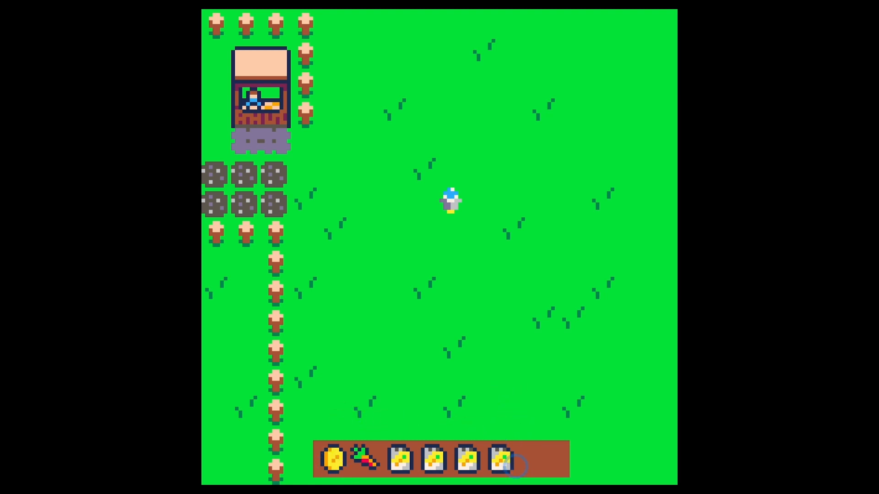
mouse_move(573, 409)
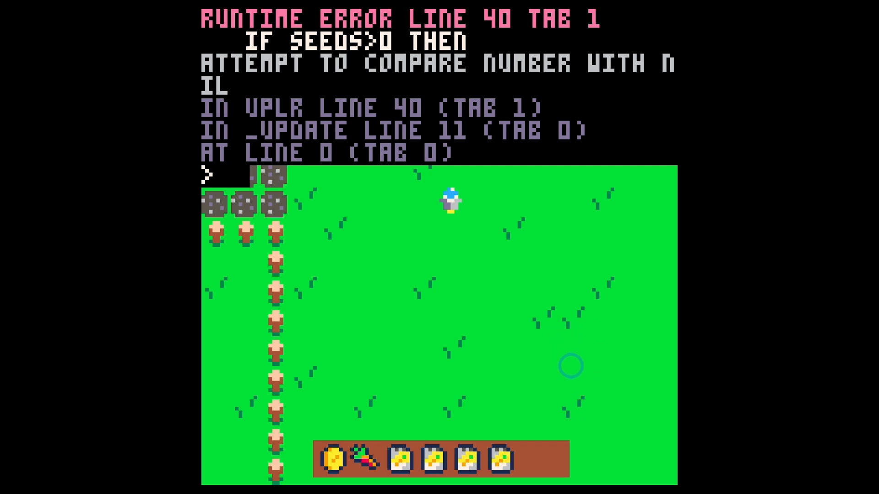
Return from the error to the inventory code tab and review IINV(), leaving one entry each for gold, carrots and seeds at 10.
key(Escape)
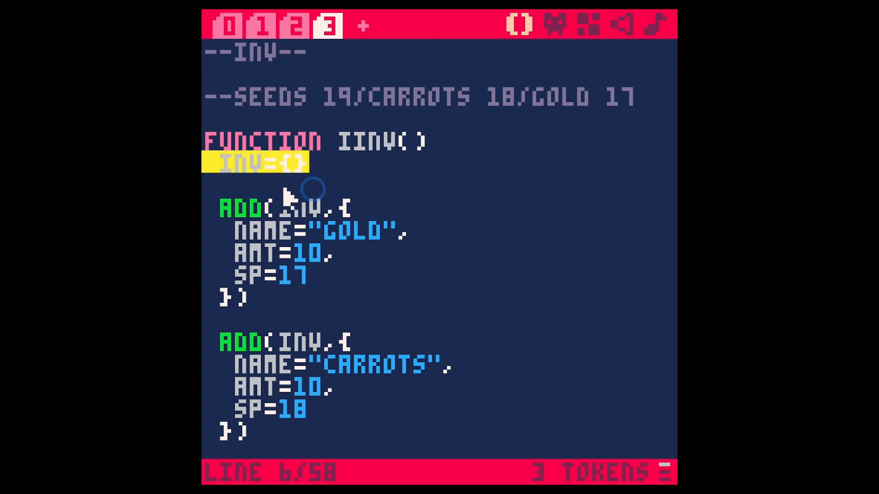
mouse_move(423, 174)
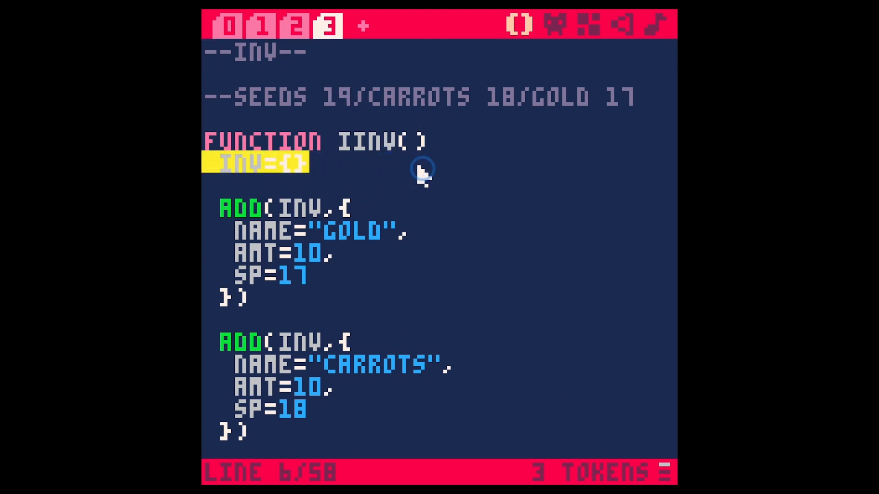
click(229, 26)
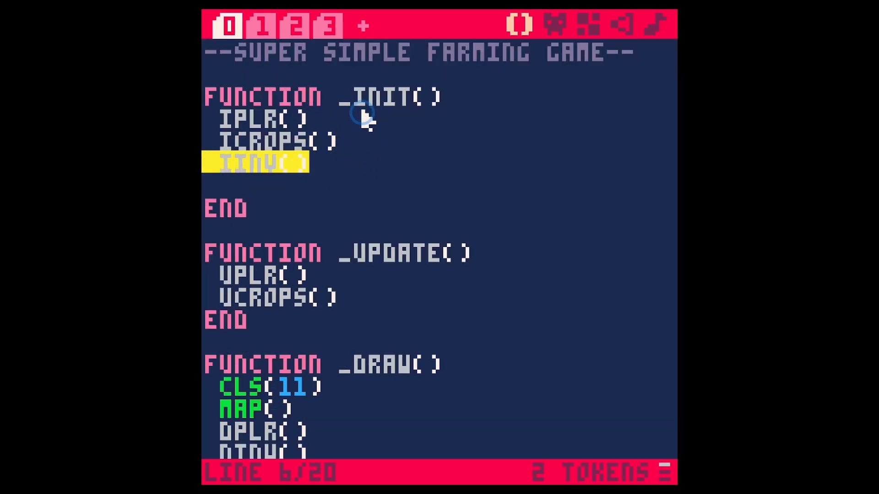
click(329, 26)
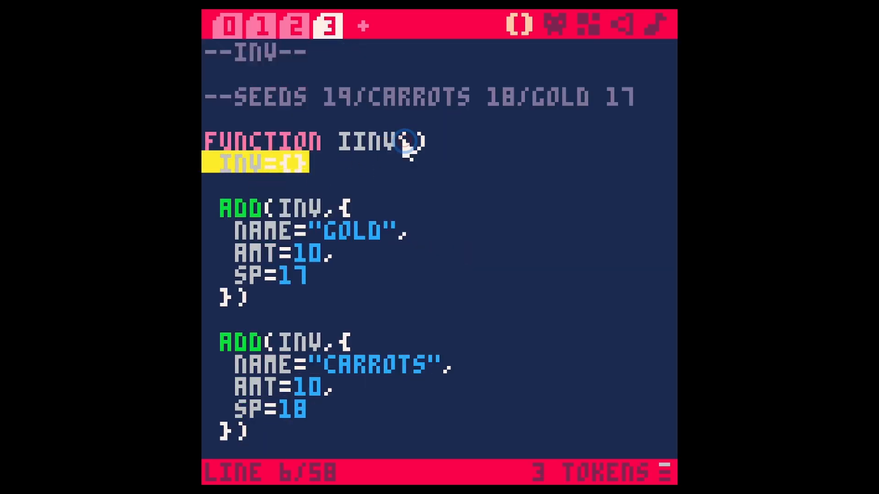
scroll(down, 3)
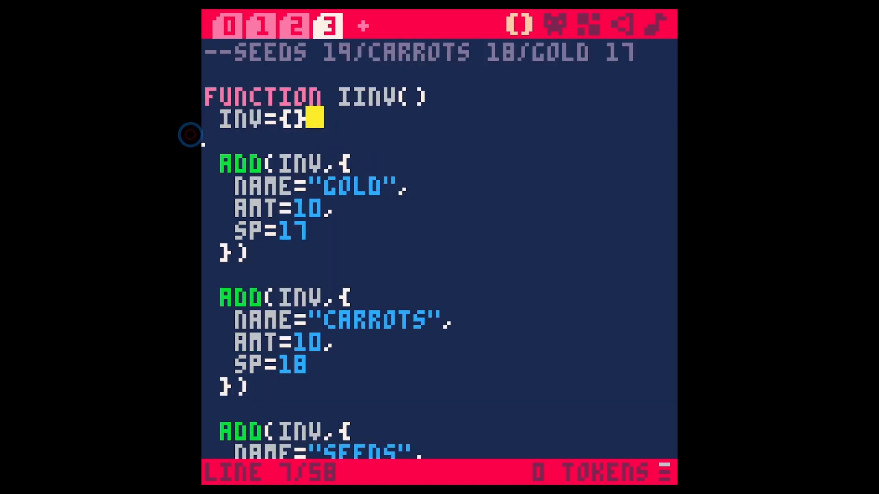
scroll(up, 3)
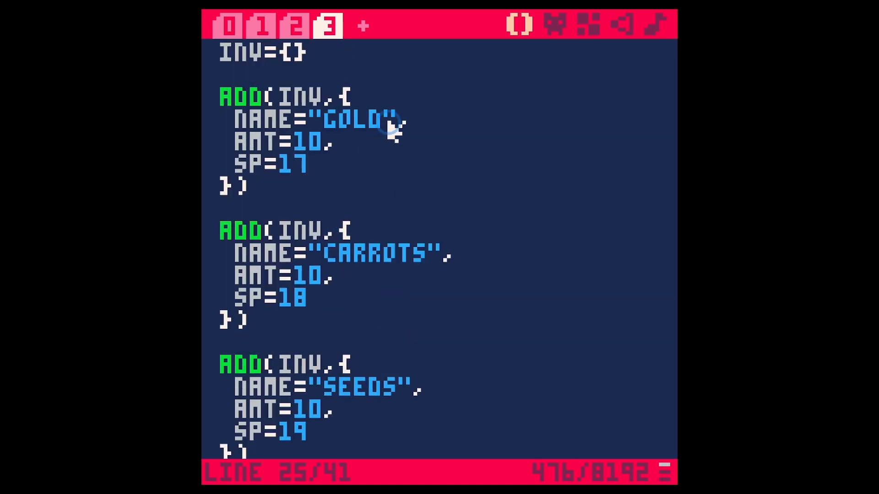
Run the cartridge and confirm the hotbar shows only gold, carrot and seed icons.
key(ctrl+s)
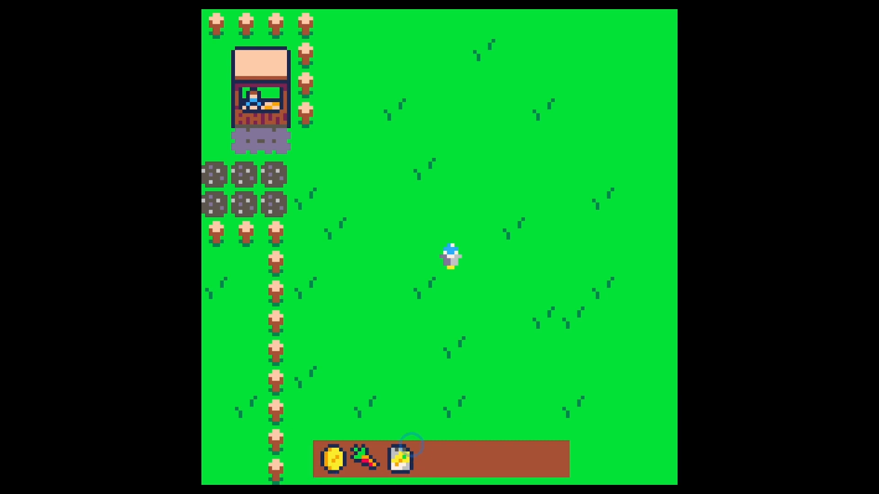
mouse_move(445, 420)
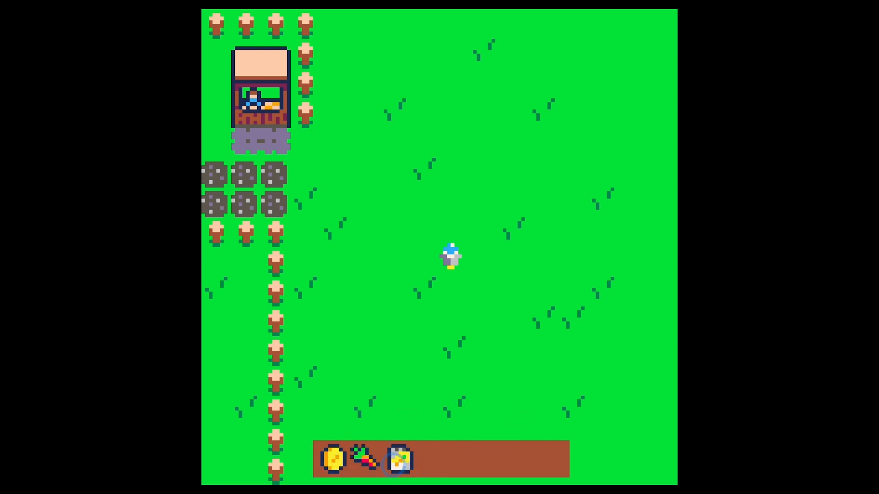
click(547, 343)
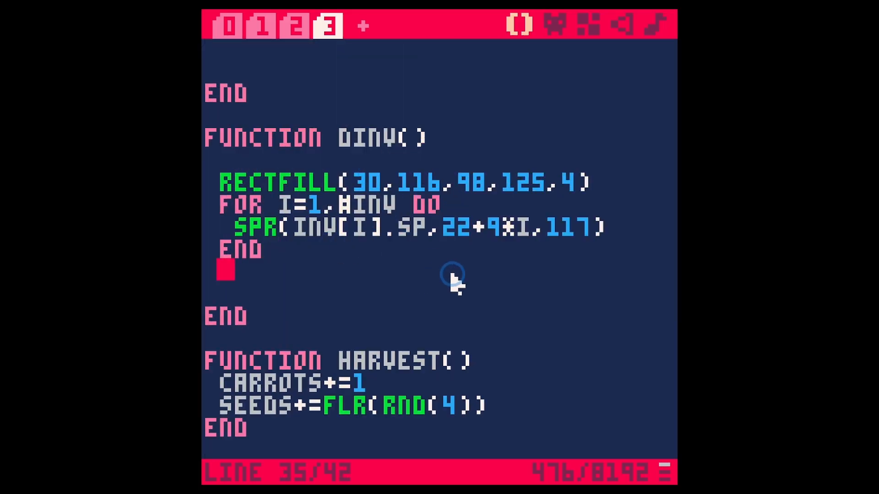
Add a RECT() call after the DINV loop reusing the RECTFILL arguments with 98 changed to 38 and a new colour.
text(REC)
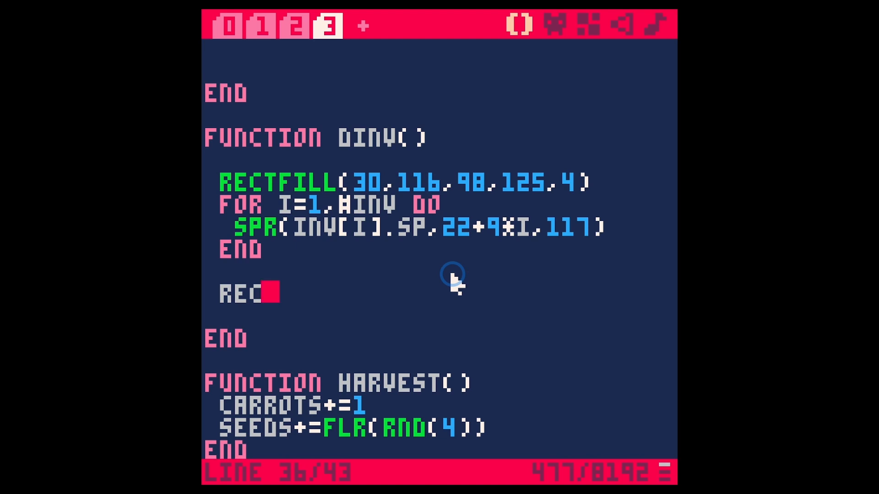
text(T()
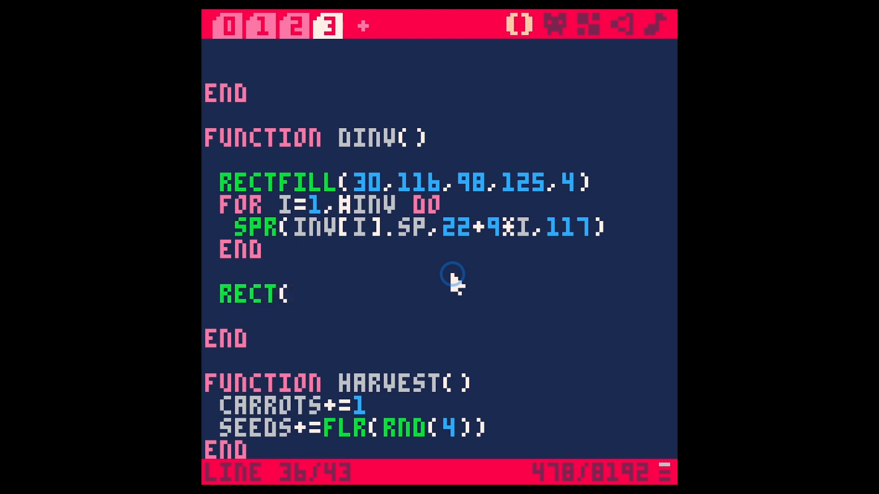
mouse_move(306, 443)
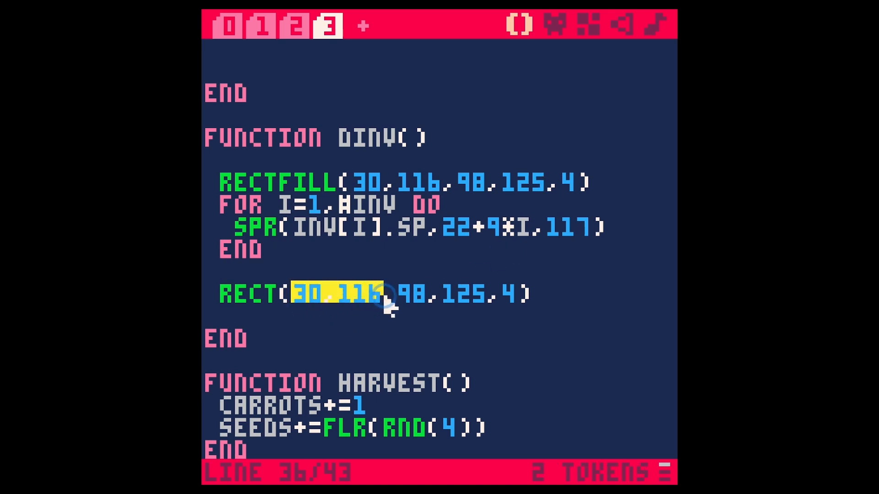
click(418, 314)
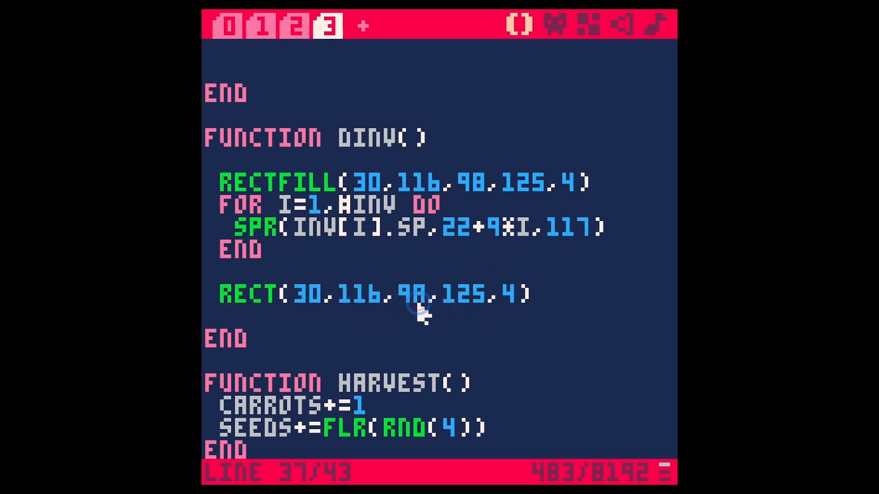
double_click(414, 294)
text(3)
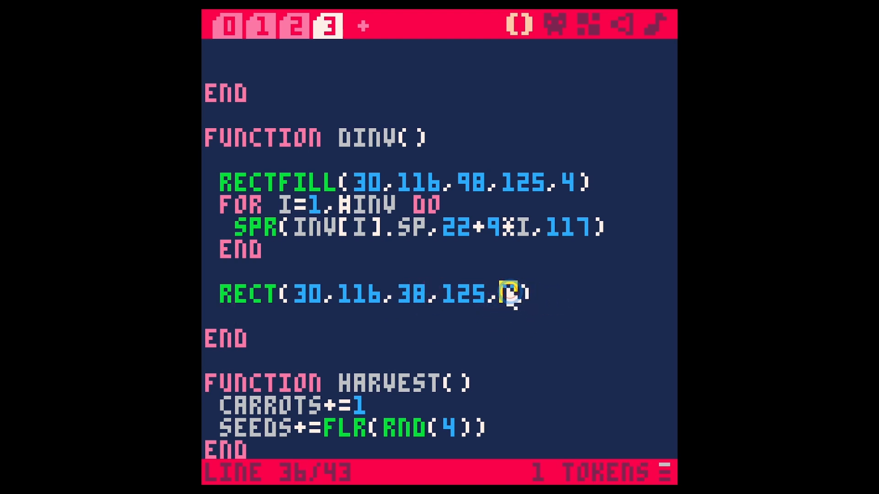
click(589, 24)
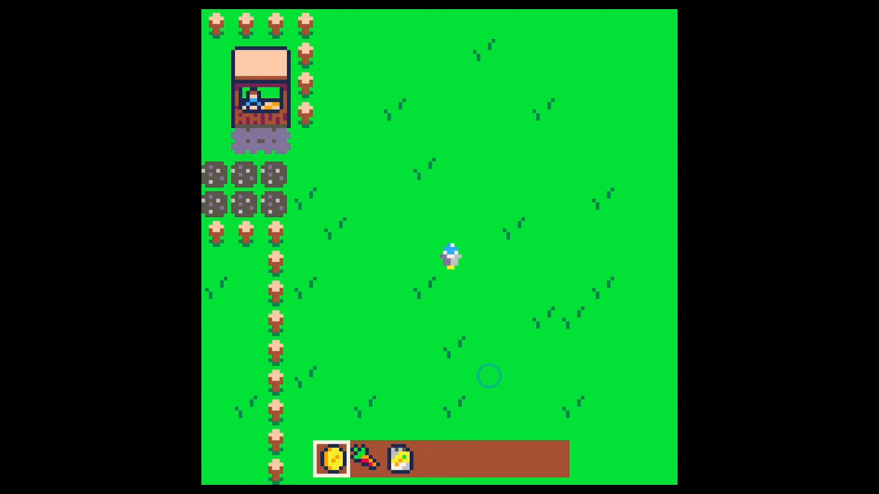
mouse_move(348, 439)
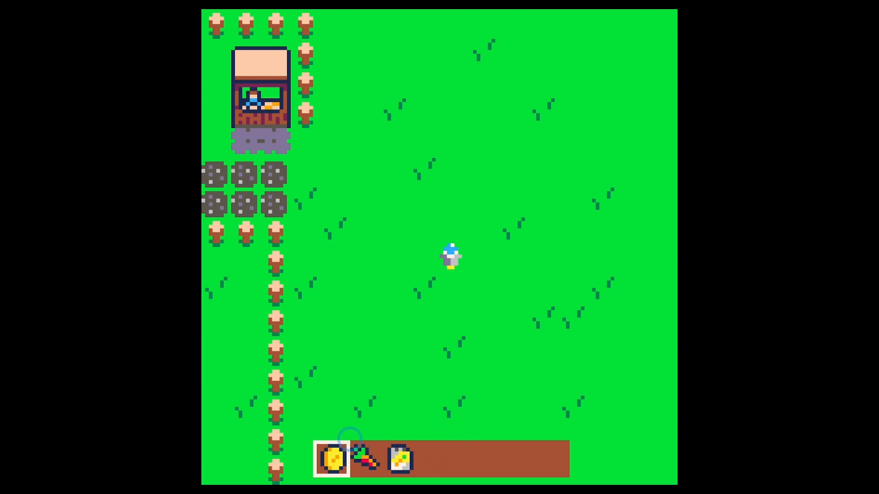
mouse_move(449, 457)
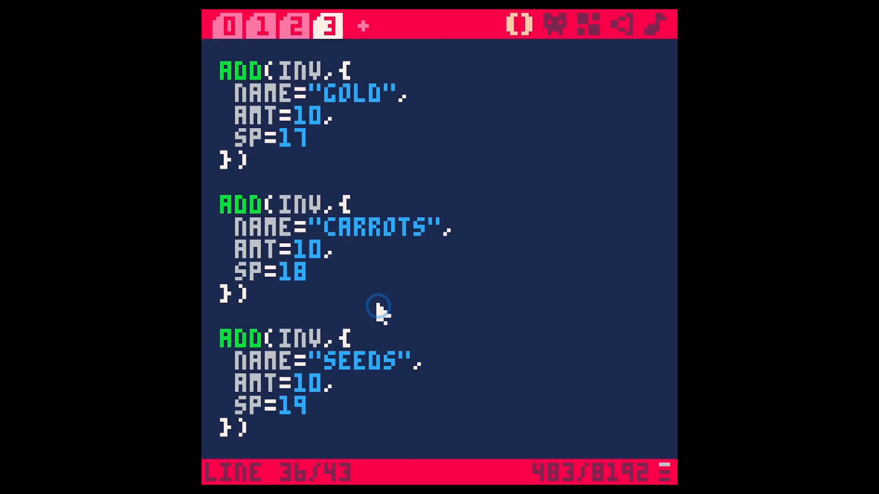
scroll(up, 3)
text(S)
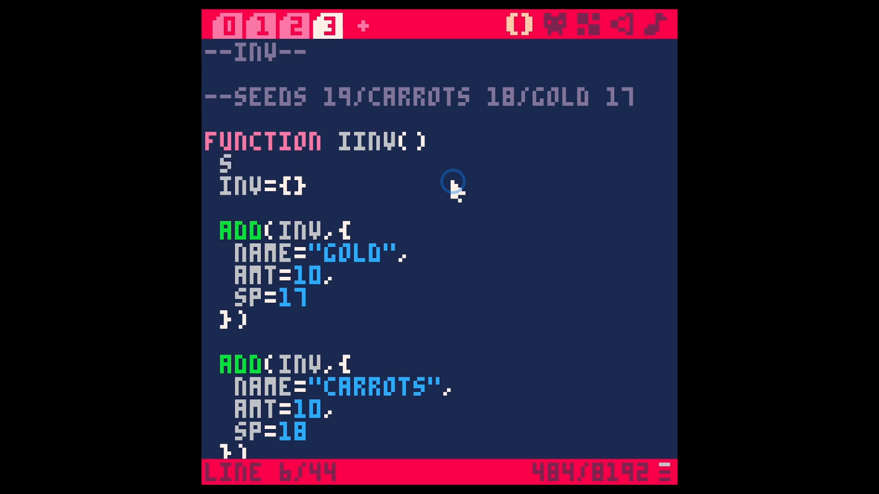
text(EL=)
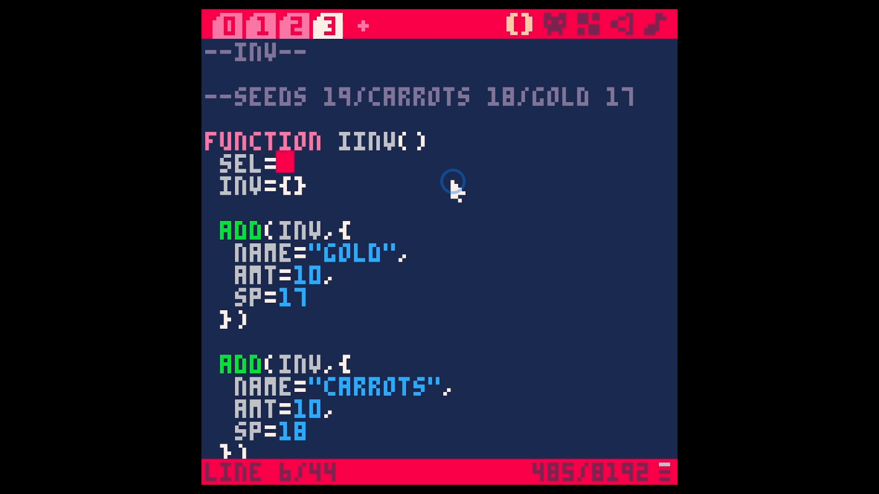
text(1)
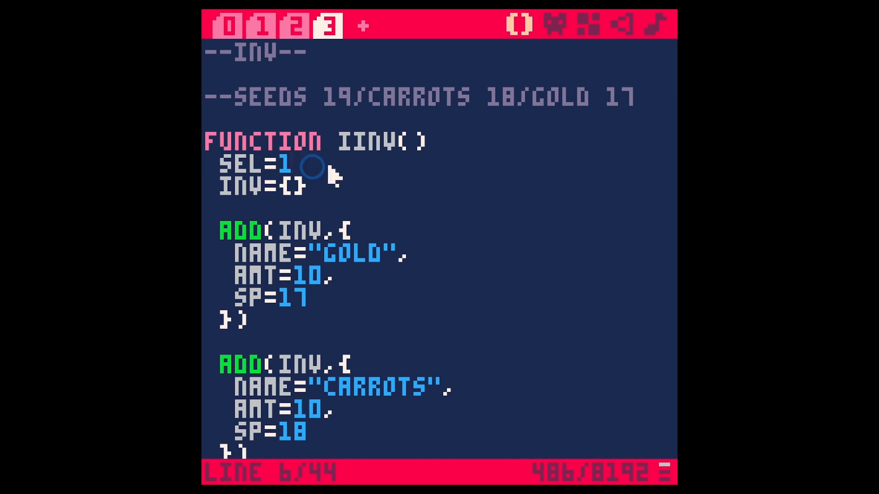
double_click(256, 164)
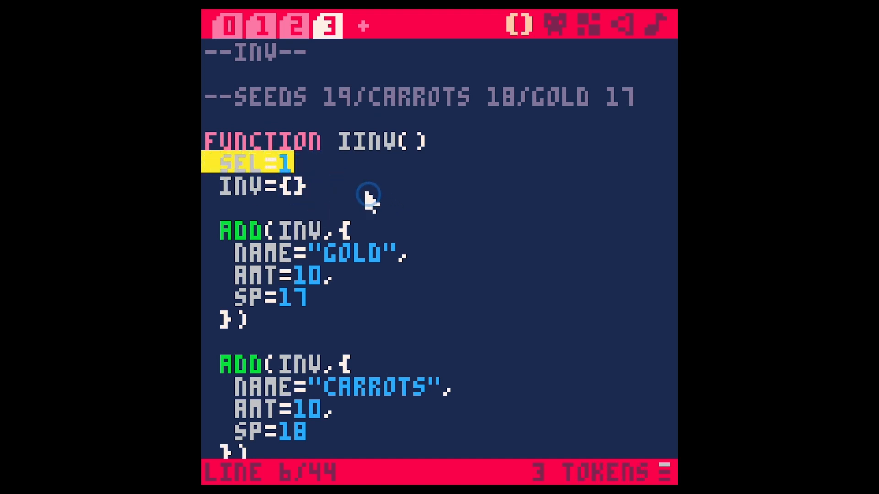
scroll(down, 3)
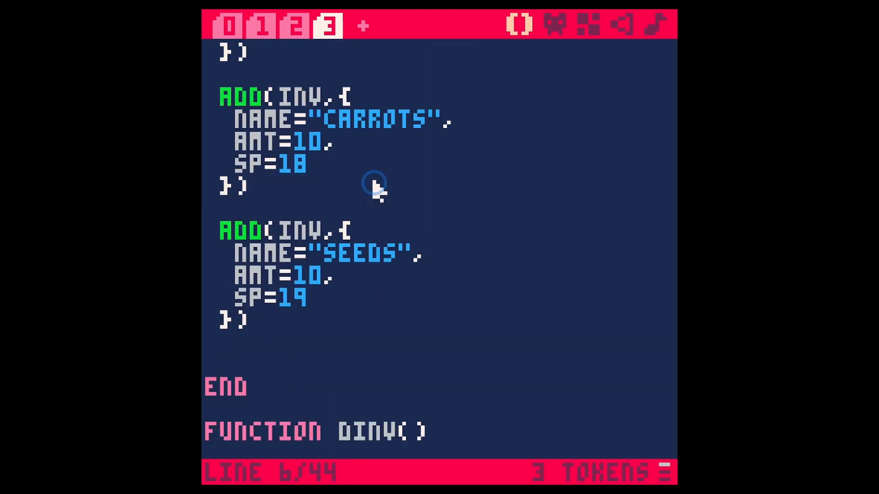
click(231, 26)
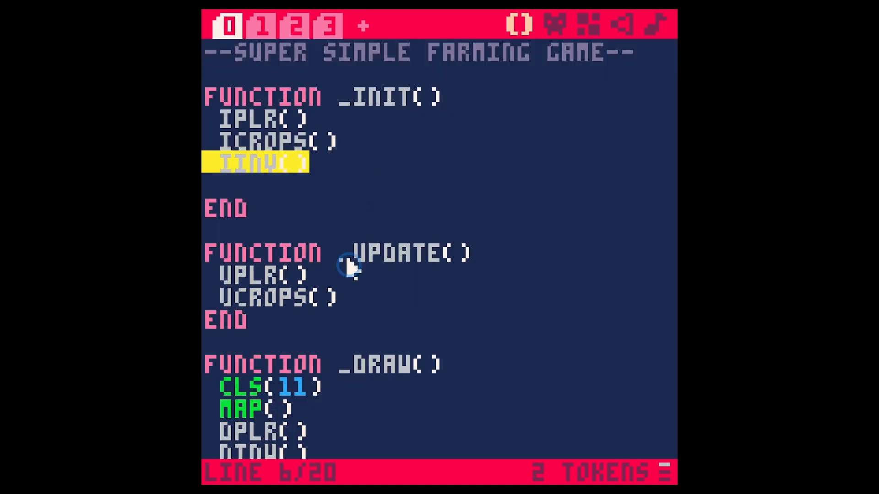
click(329, 26)
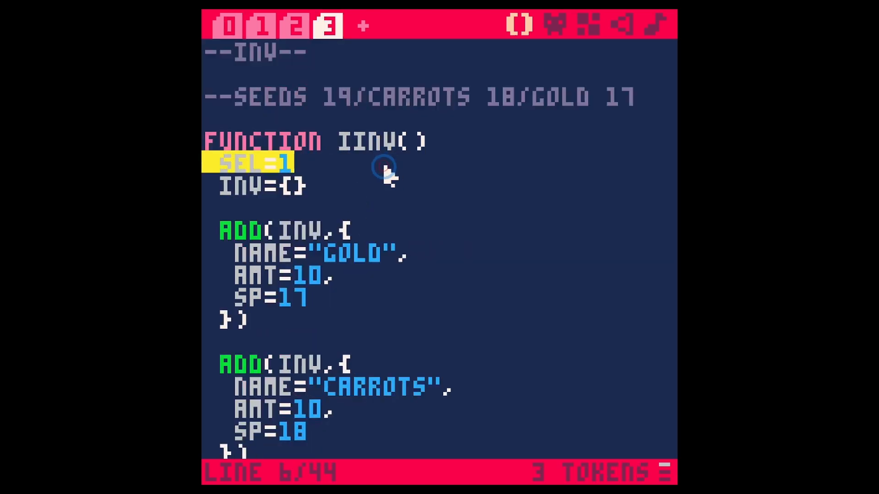
scroll(down, 3)
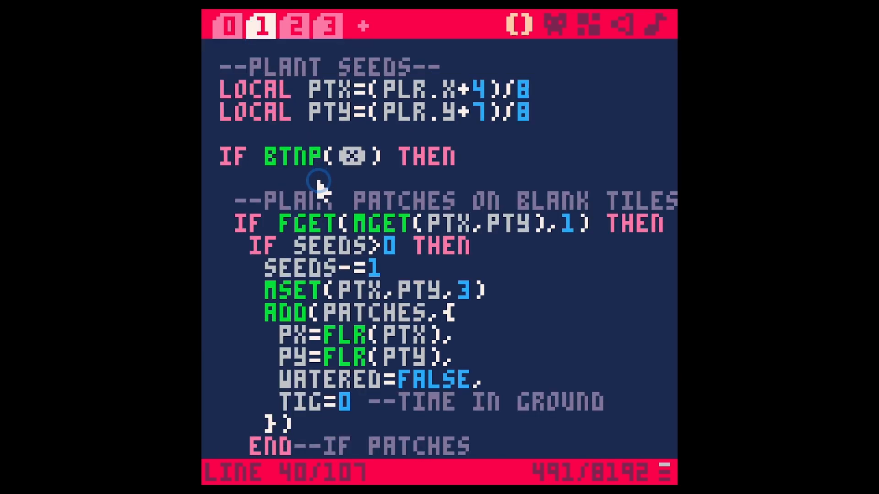
Scroll through the uplr function's seed-planting and carrot-selling checks.
scroll(down, 3)
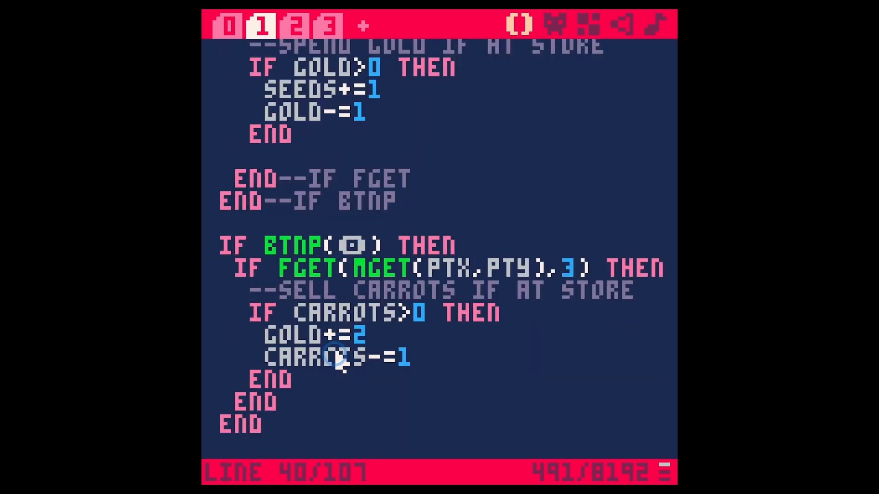
mouse_move(314, 384)
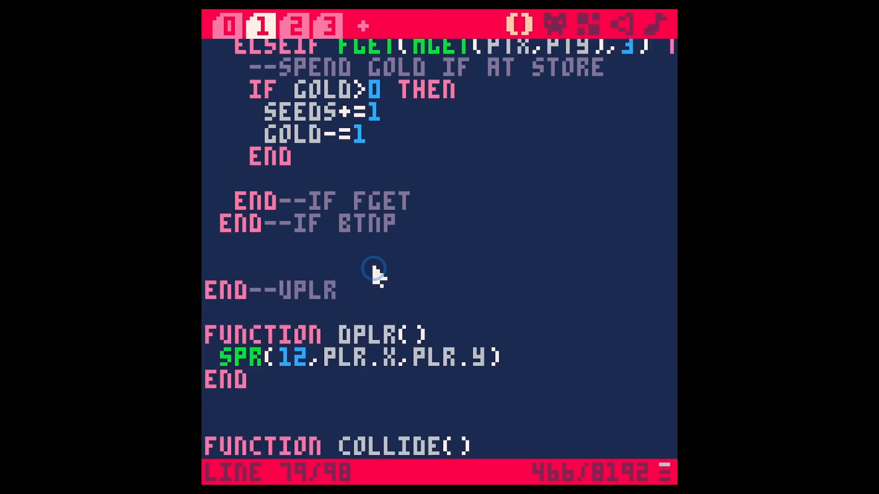
In vinv(), add an 'if btnp(🅾️) then sel+=1 end' check.
click(329, 25)
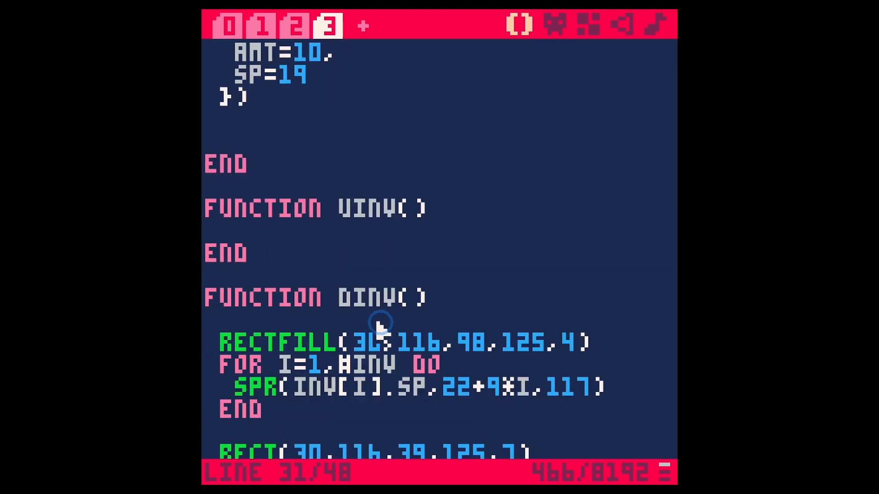
text(IF BTNP(🅾️) THEN)
text(END--ENDBTNP)
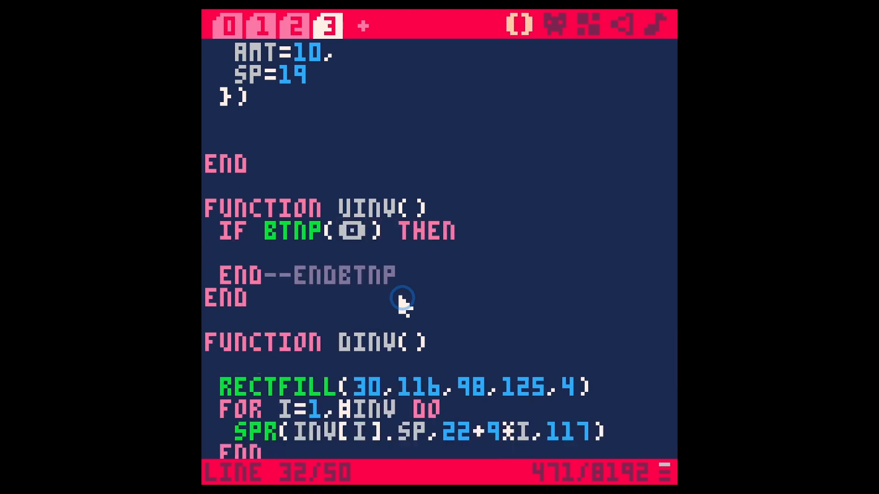
text(SEL+=)
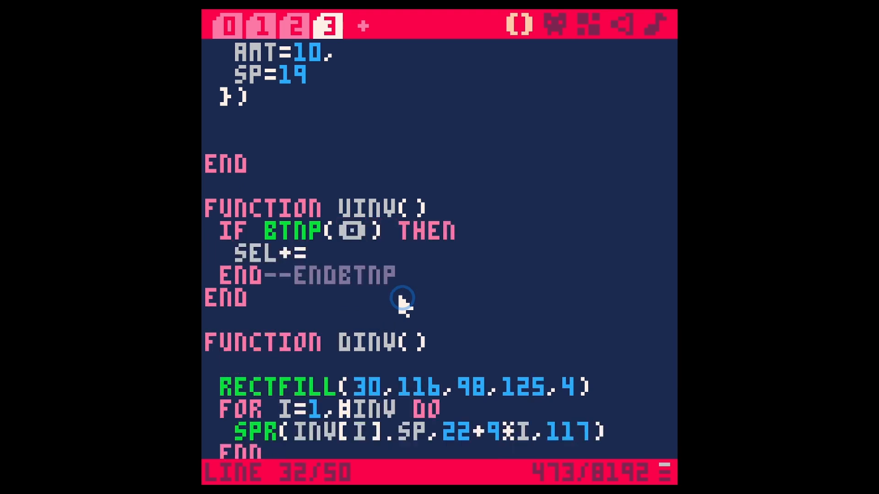
text(1)
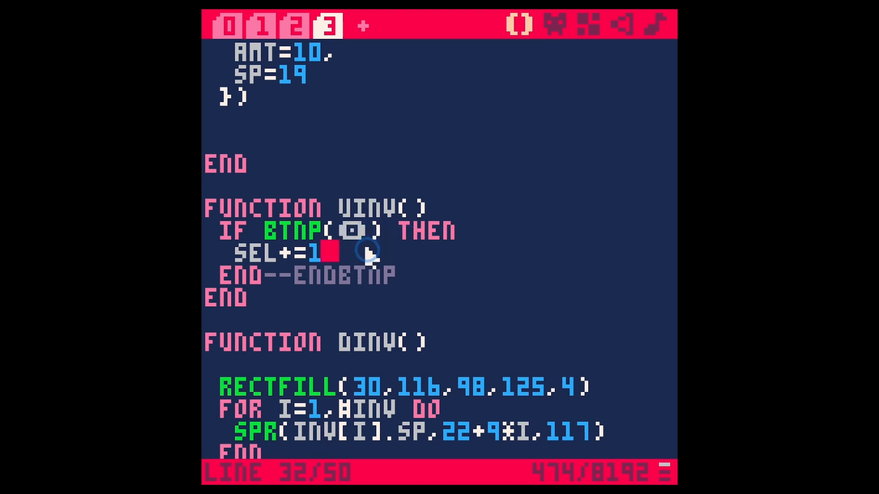
Change the rect call to rect(21+sel*9,116,30+sel*9,125,7) and run the cart.
scroll(down, 3)
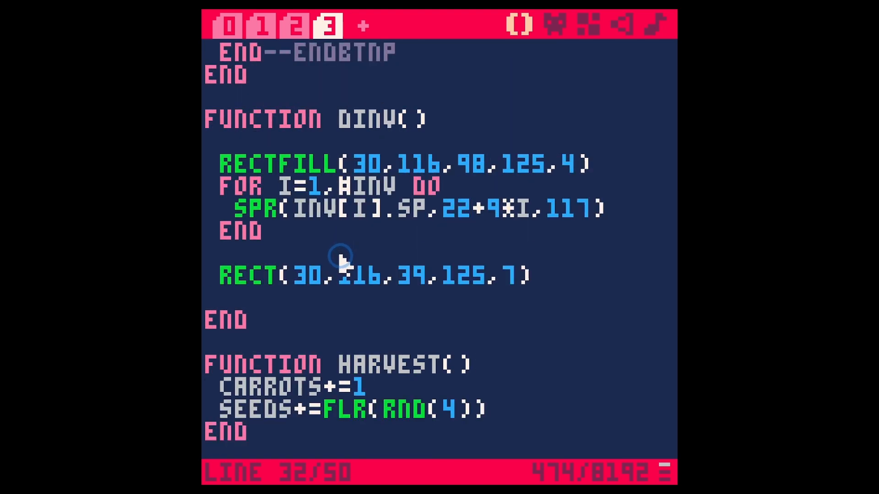
mouse_move(399, 291)
text(21+SEL*9)
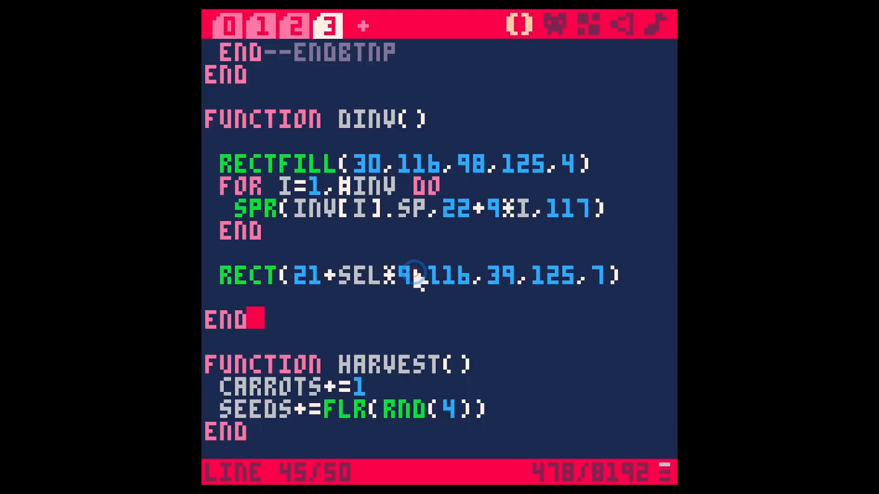
double_click(364, 277)
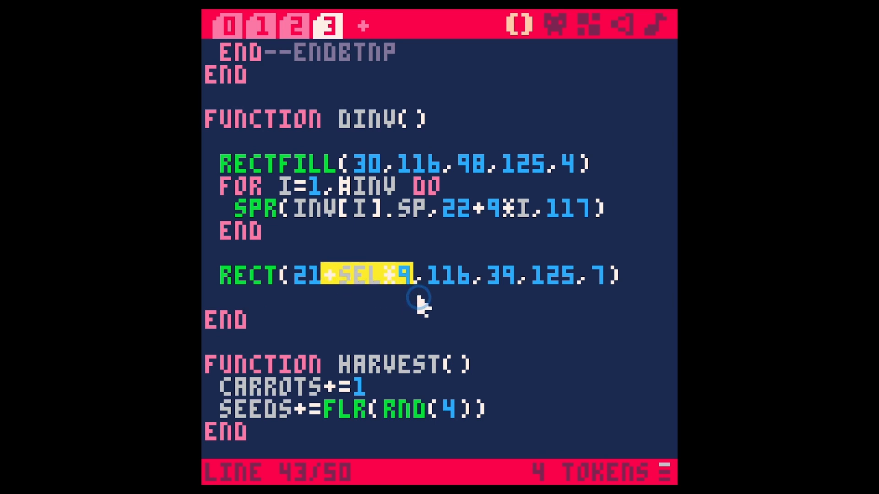
text(+SEL*9)
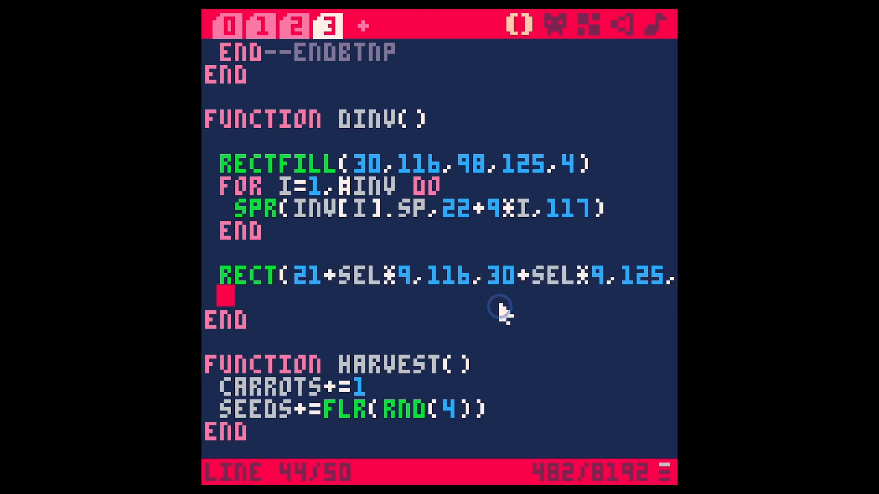
key(ctrl+r)
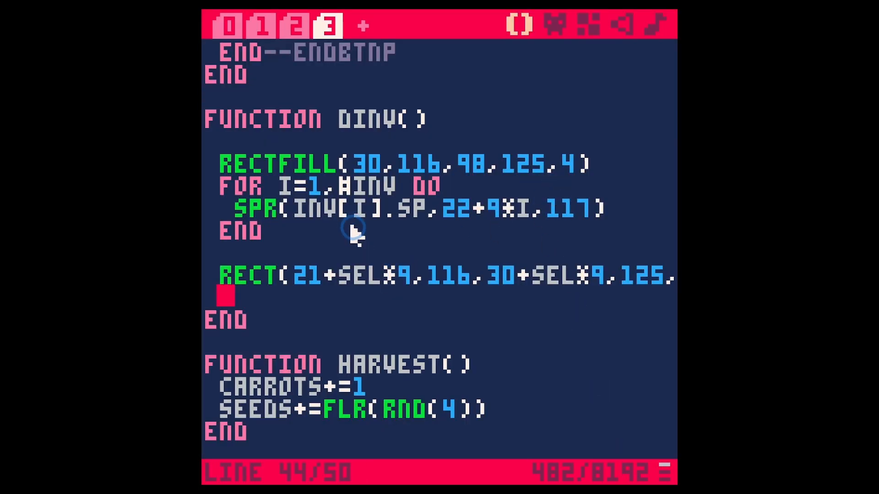
Wrap sel+=1 in an 'if sel<#inv then' check.
scroll(up, 3)
text(IF SEL)
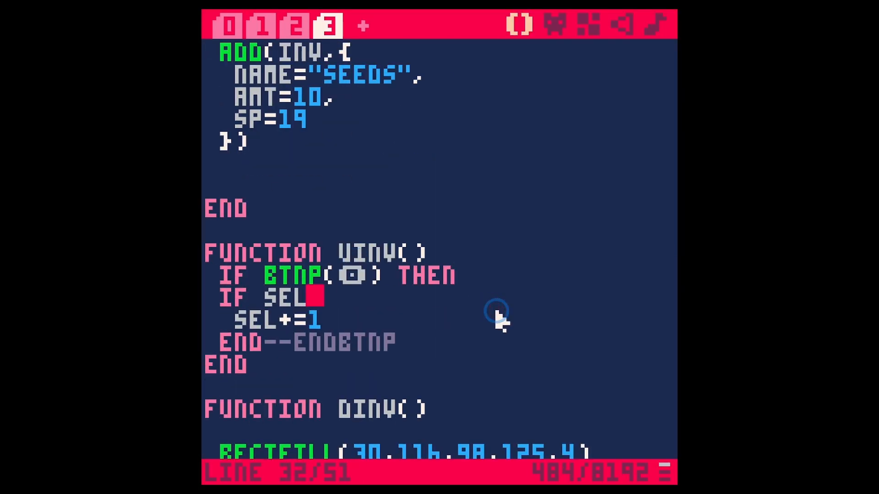
text(<)
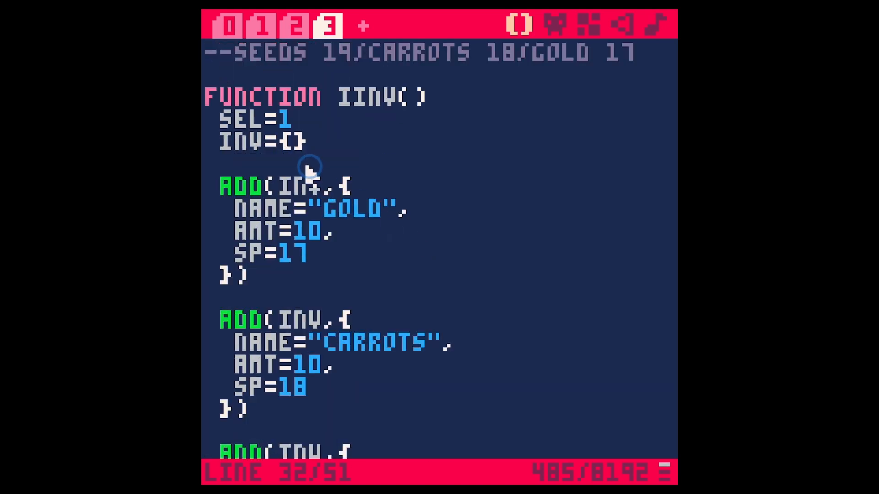
scroll(down, 3)
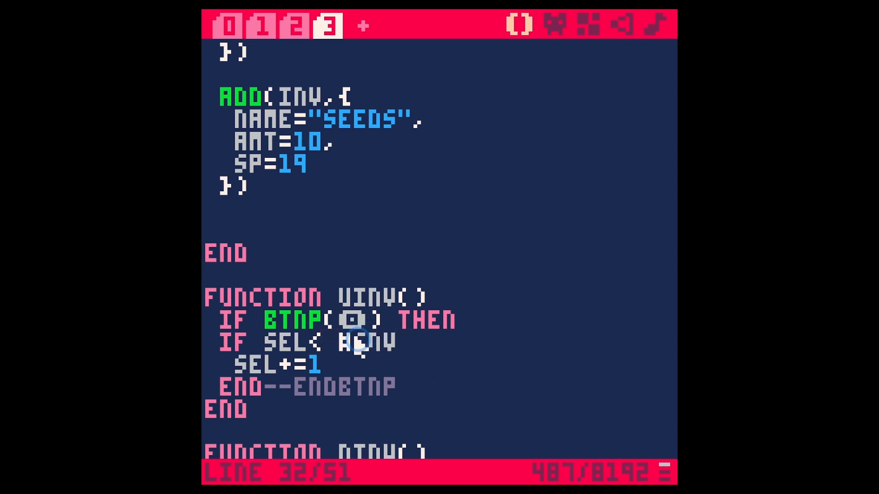
mouse_move(423, 359)
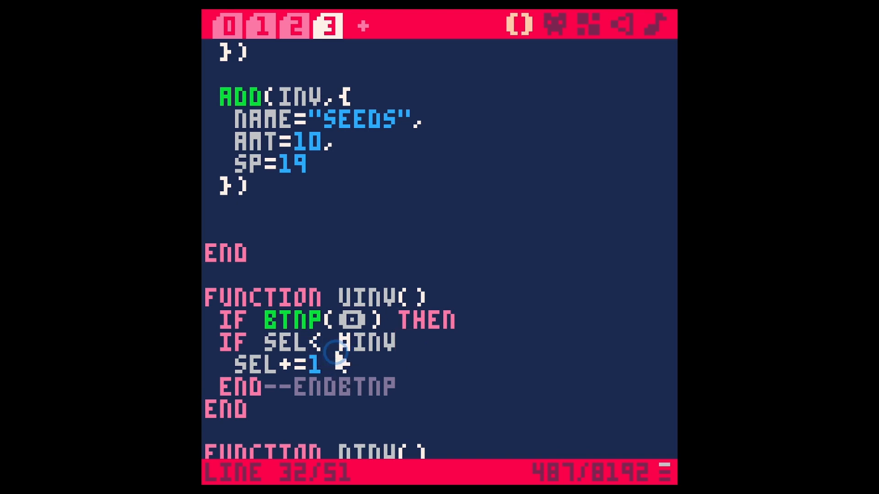
mouse_move(345, 387)
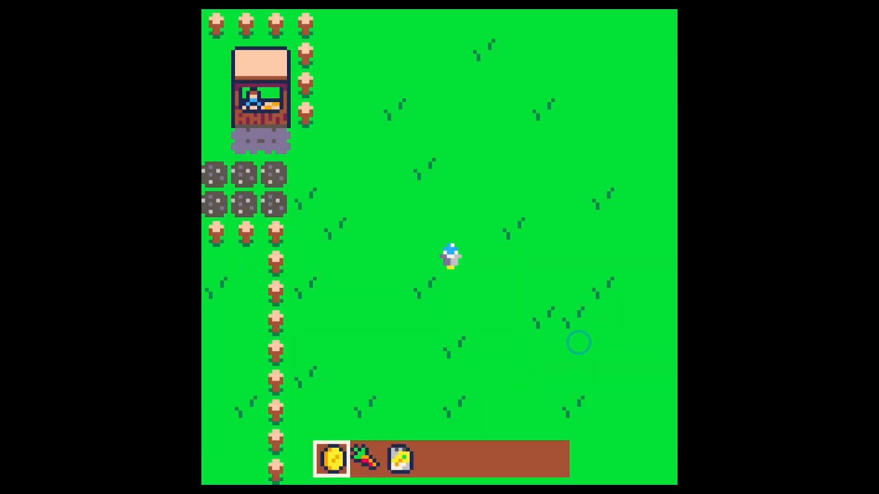
Press the O button to move the selection box from gold to the seeds slot.
click(366, 459)
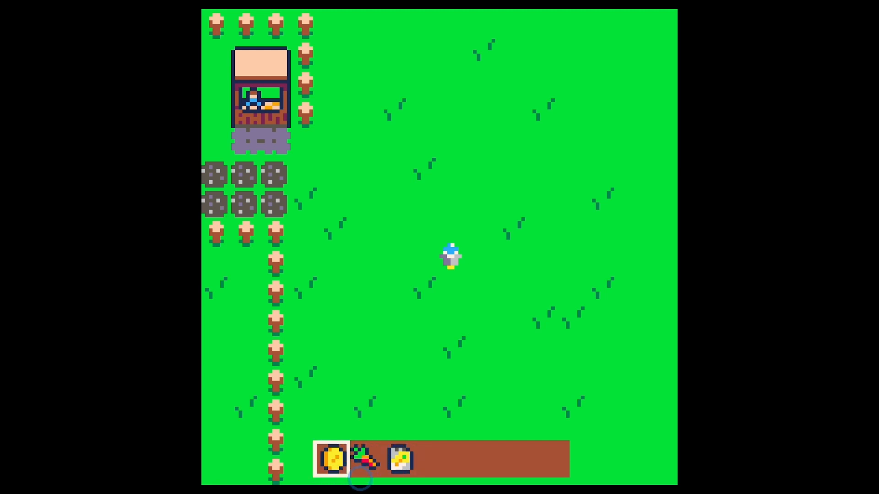
click(398, 459)
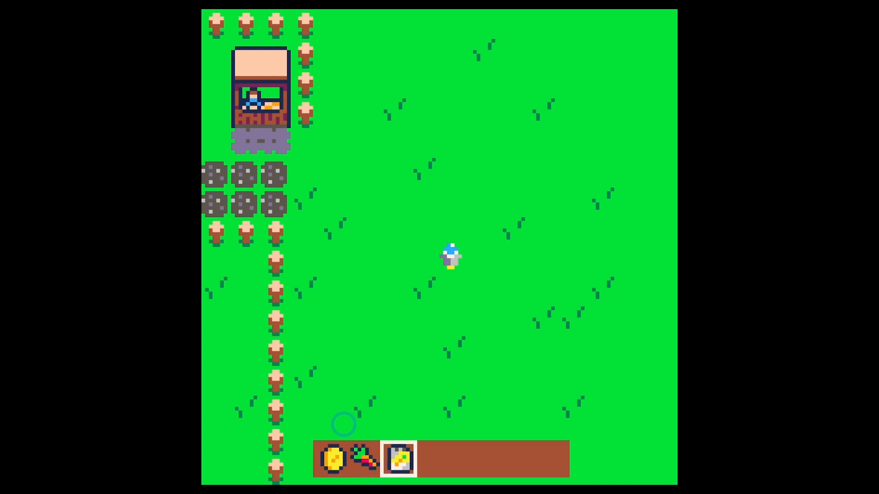
click(366, 458)
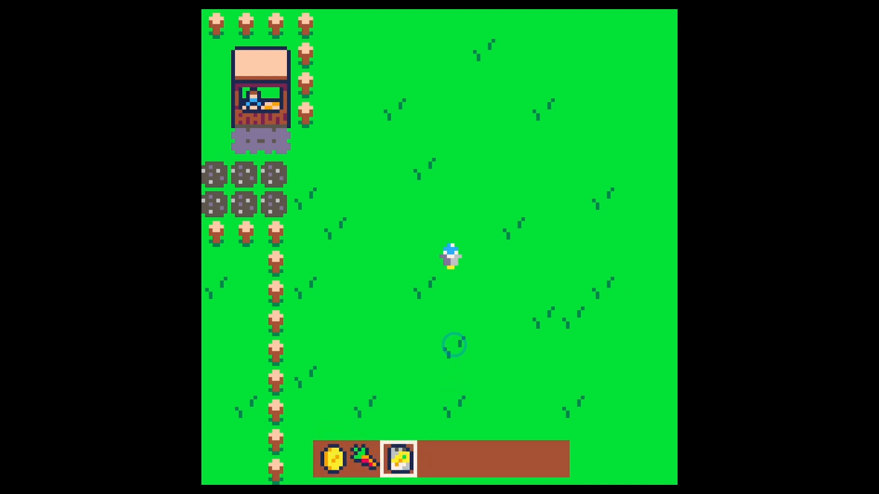
mouse_move(408, 426)
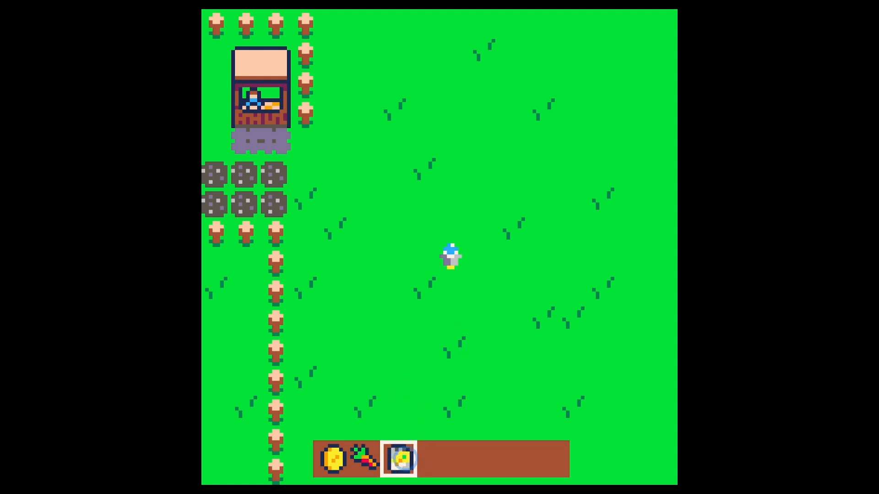
click(441, 325)
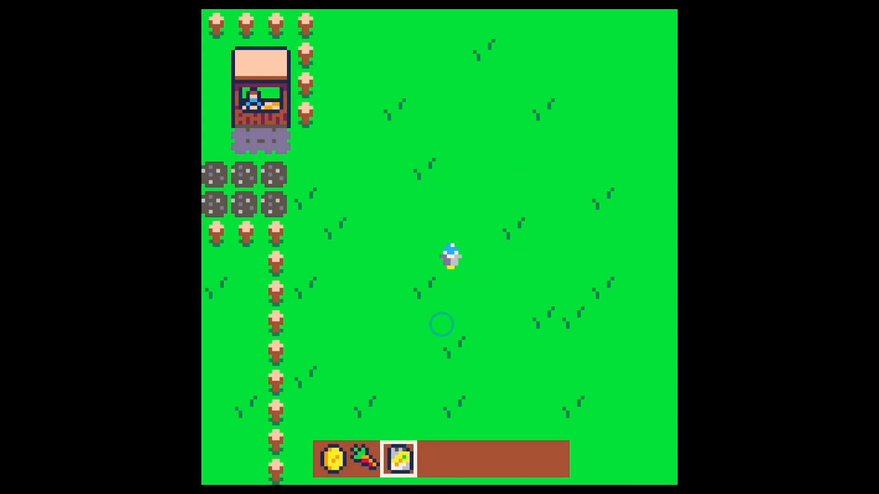
mouse_move(451, 394)
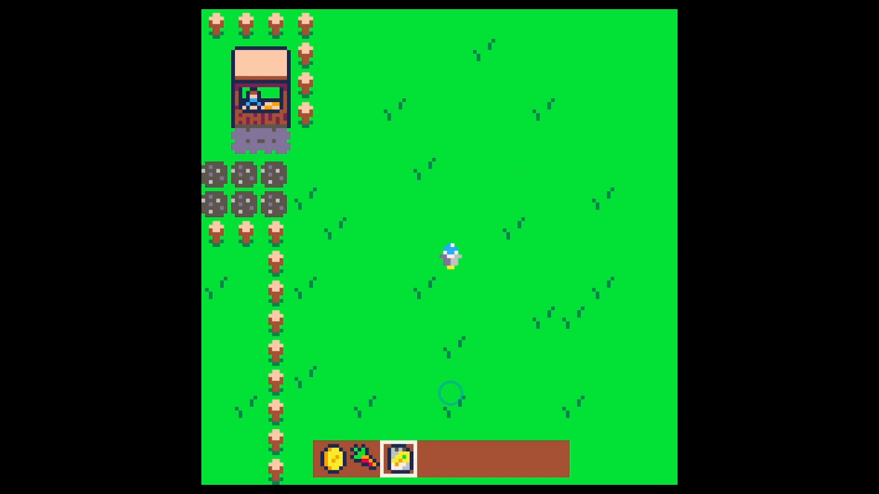
mouse_move(564, 190)
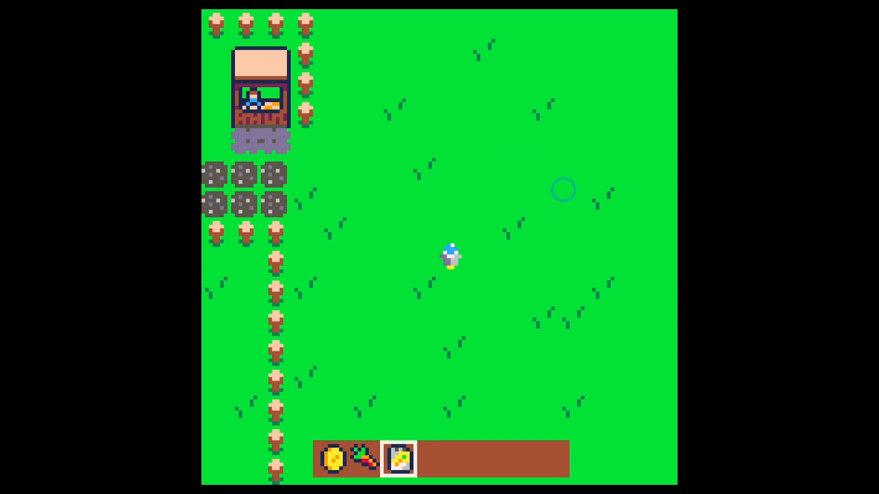
mouse_move(484, 332)
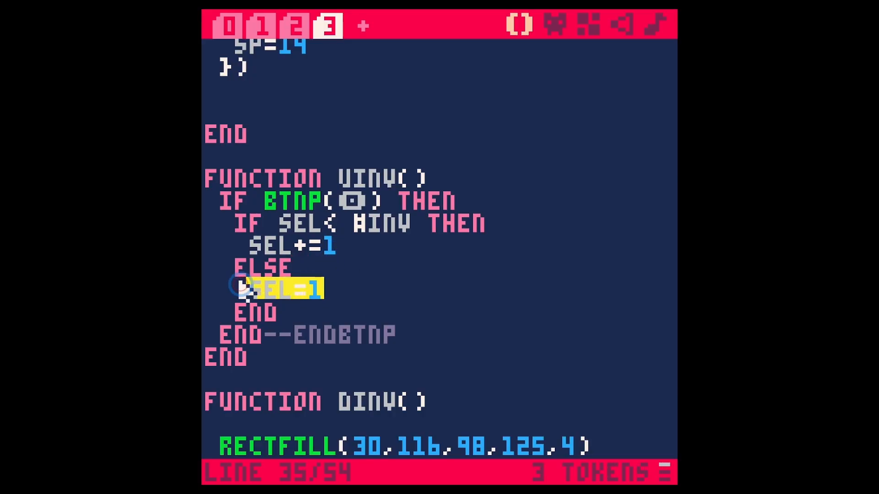
Add PRINT("ITEM",63,73,7) to DINV as a placeholder label under the player.
scroll(down, 3)
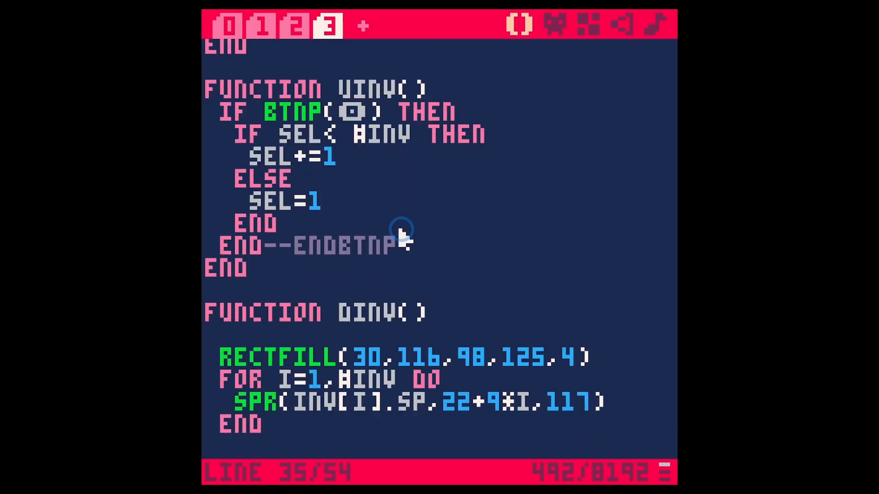
scroll(up, 3)
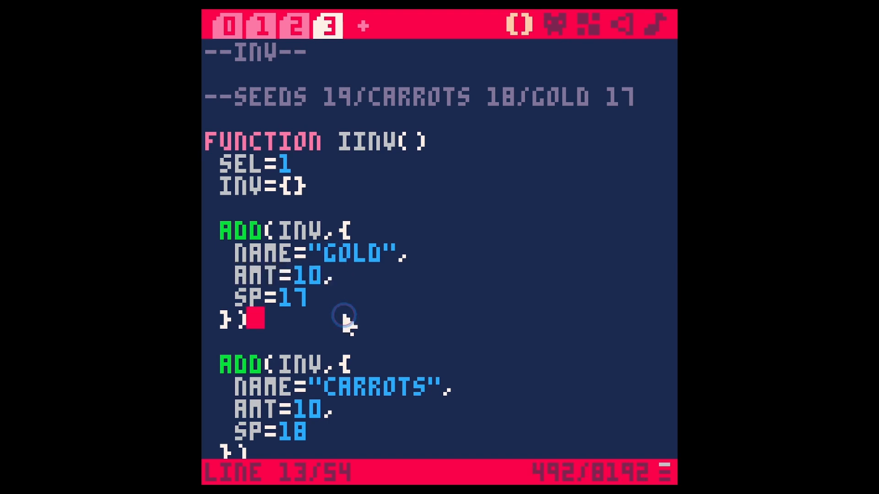
scroll(down, 3)
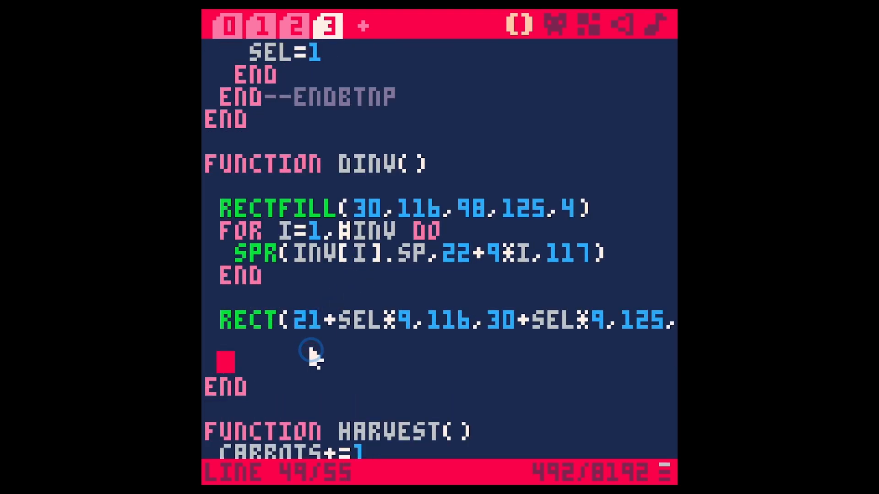
text(PRINT("ITEM")
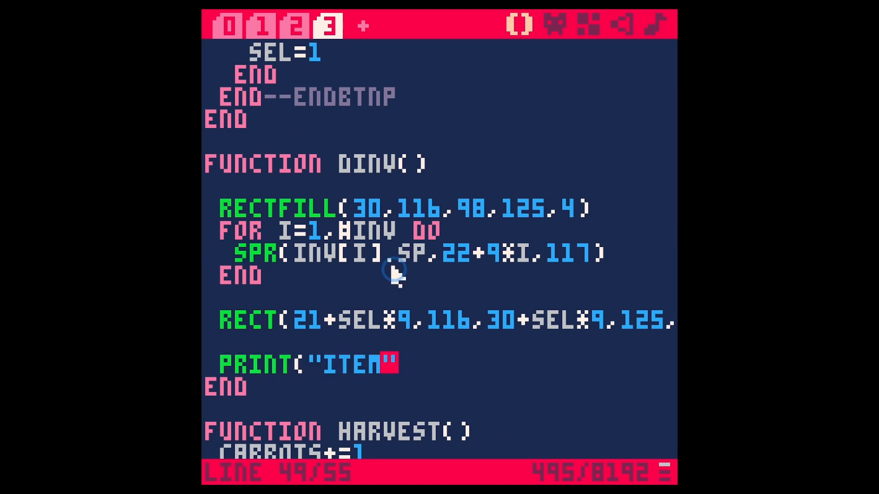
text(",)
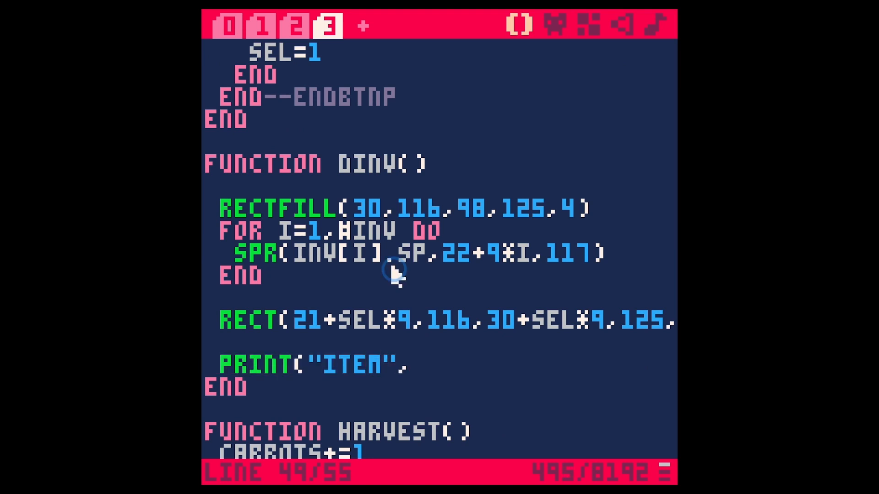
text(63)
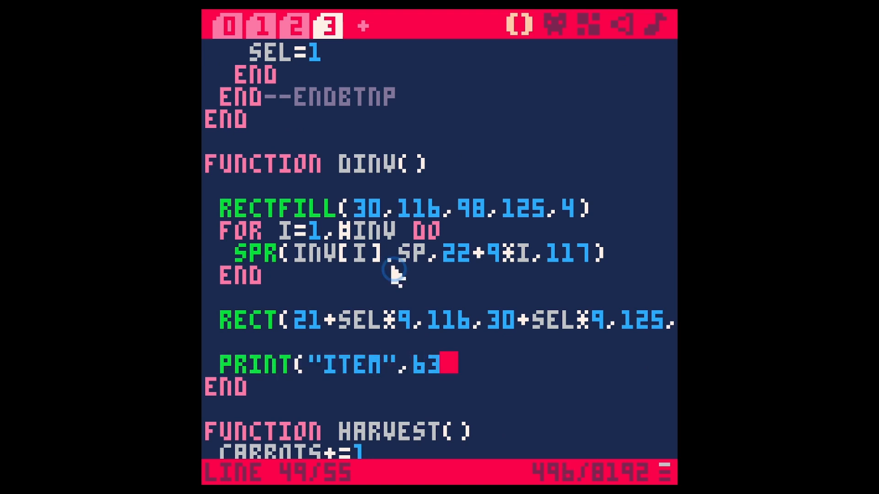
text(,63,73,7)
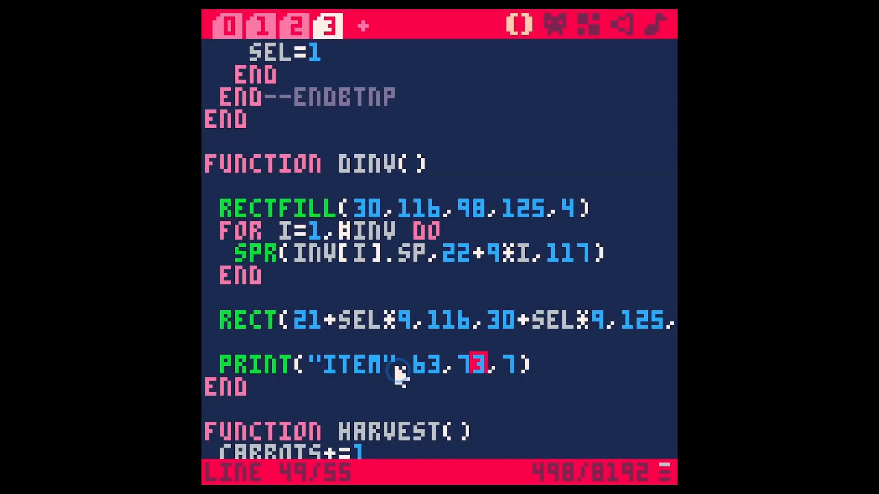
Replace the "ITEM" placeholder with INV[SEL] so the selected item's name prints.
double_click(356, 365)
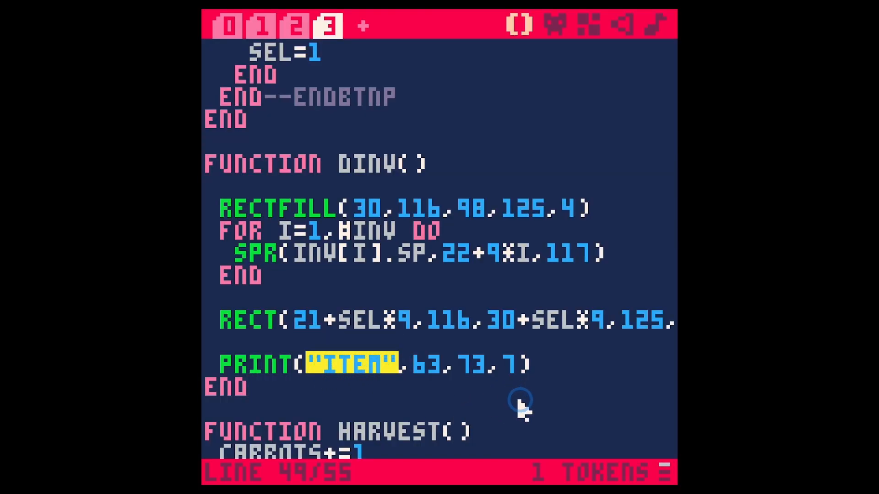
text(INV[SEL])
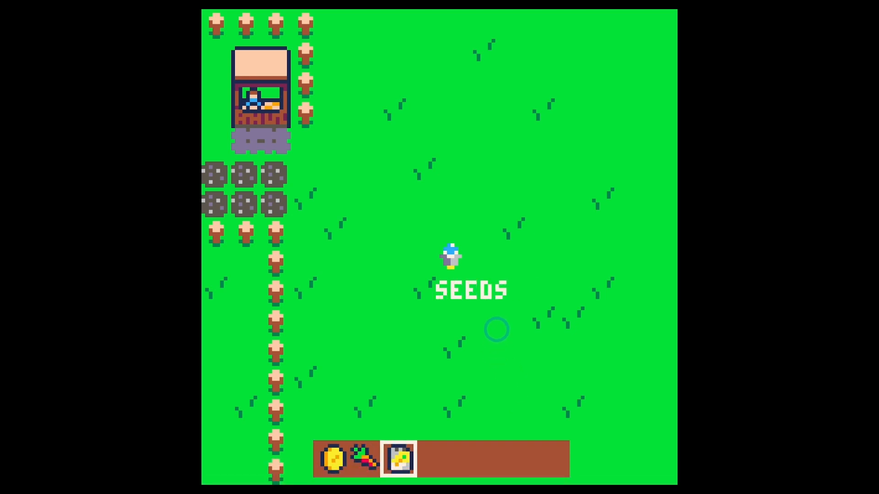
mouse_move(380, 441)
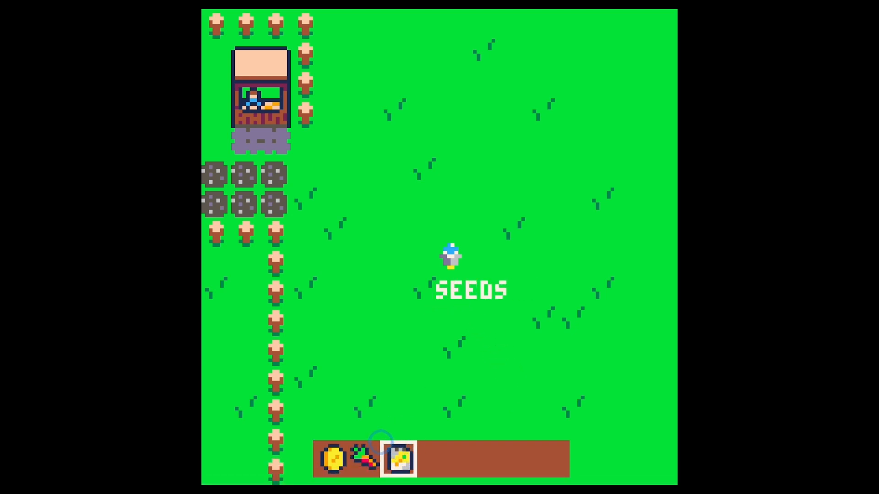
mouse_move(428, 401)
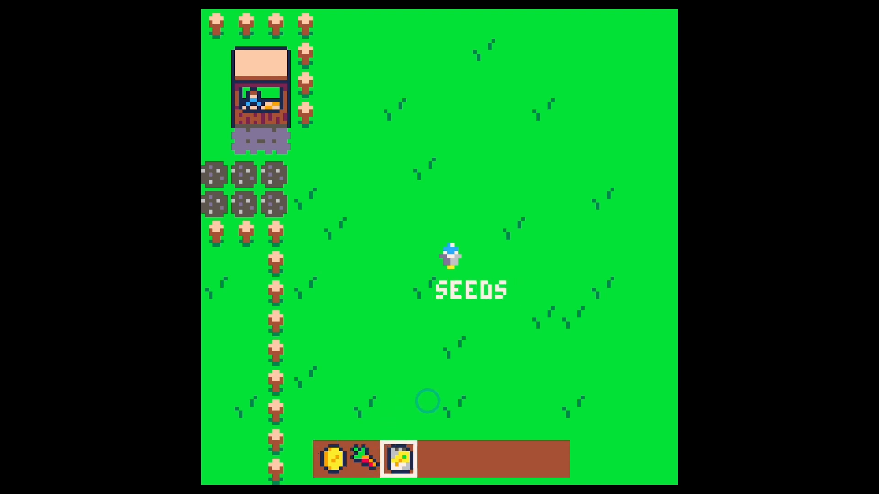
mouse_move(486, 335)
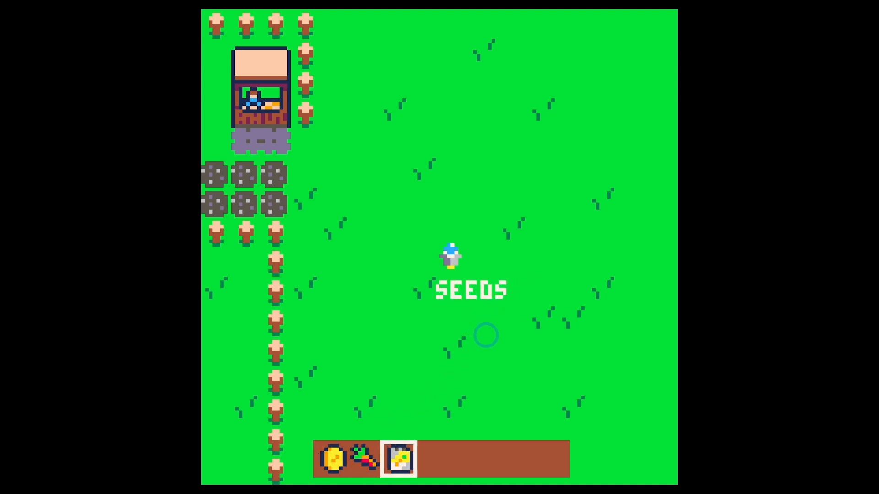
mouse_move(510, 308)
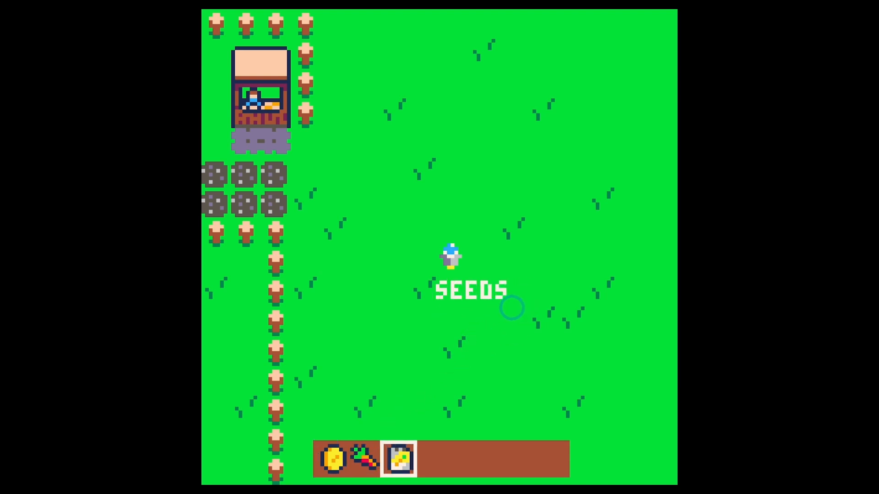
Cycle the selection so the label wraps from SEEDS to GOLD to CARROTS.
click(331, 458)
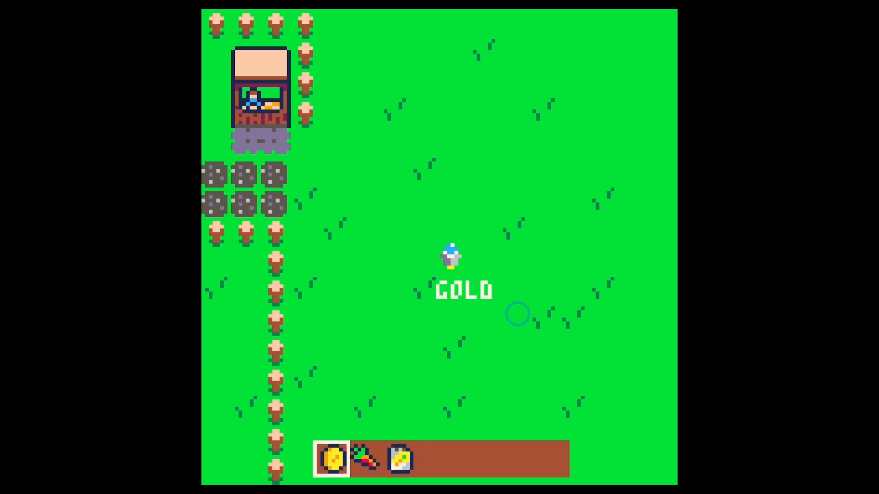
mouse_move(453, 308)
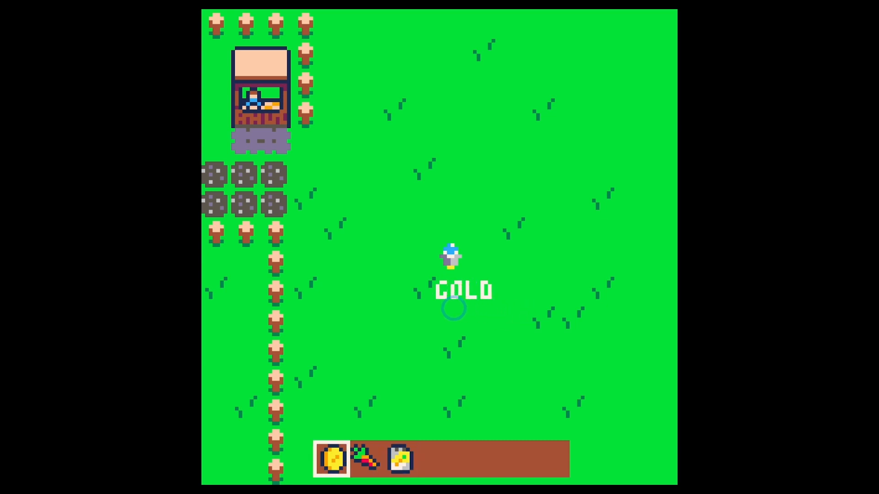
mouse_move(512, 290)
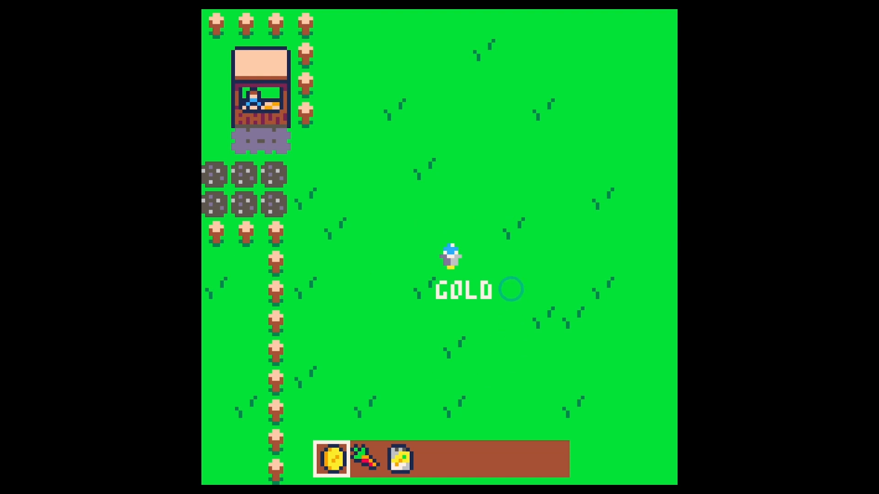
click(398, 459)
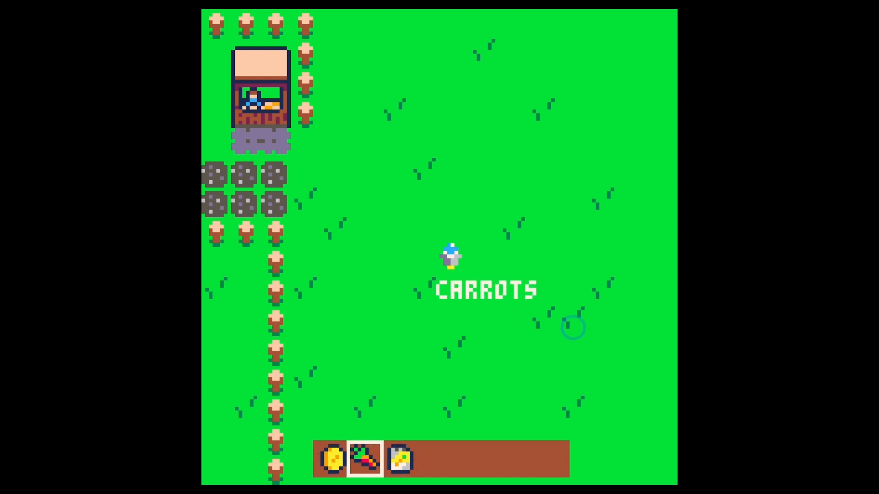
mouse_move(387, 421)
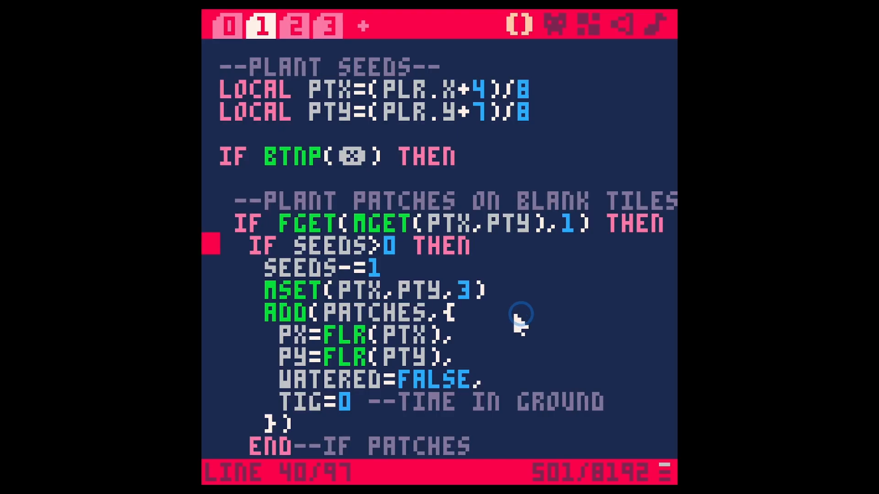
mouse_move(353, 168)
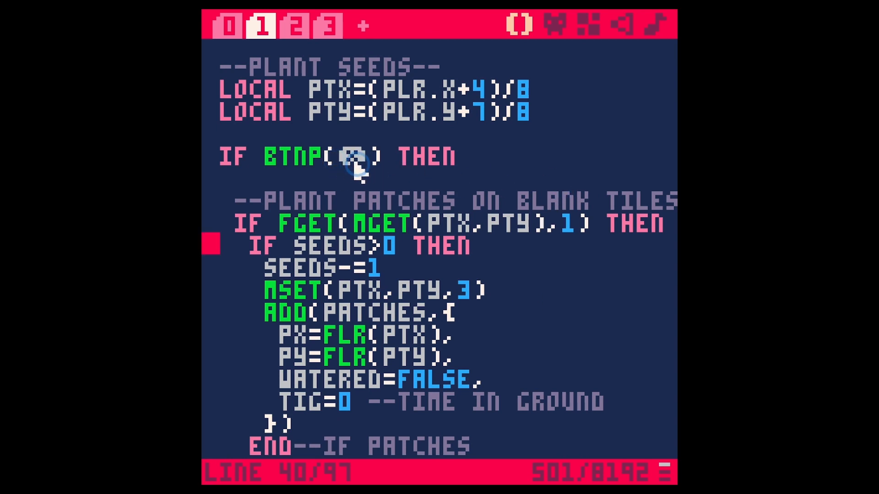
mouse_move(306, 247)
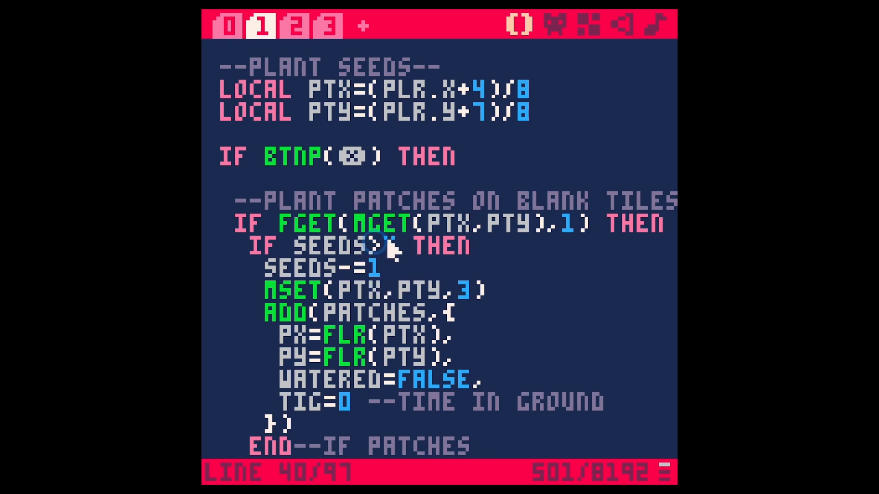
mouse_move(381, 308)
text(--)
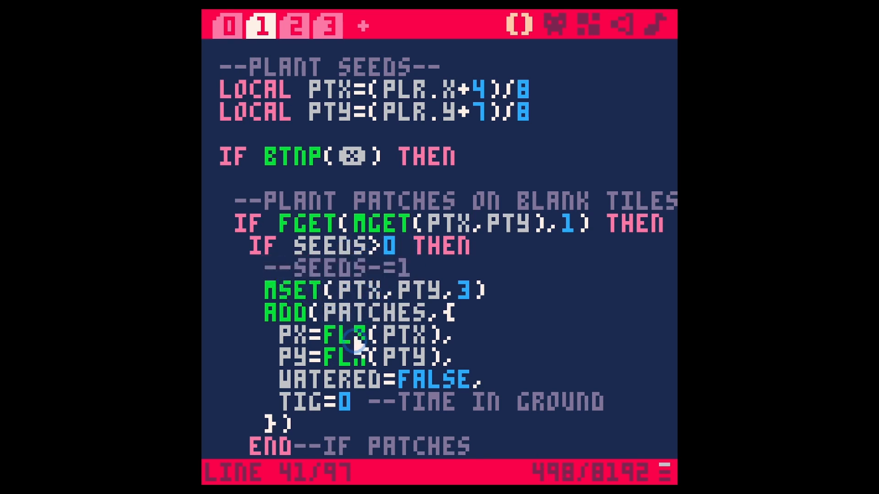
Begin an extra IF condition beneath the commented-out SEEDS-=1 line.
text(IF)
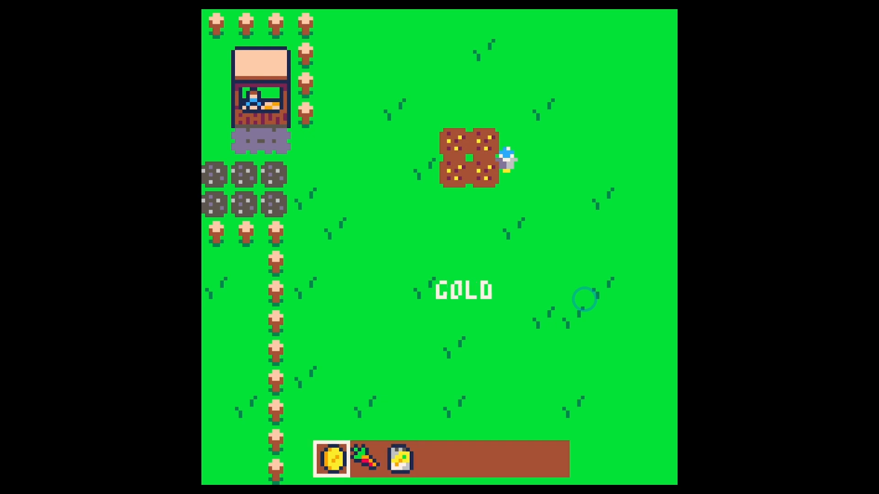
Run the game, plant four seeded patches and cycle the selection to carrots.
click(365, 458)
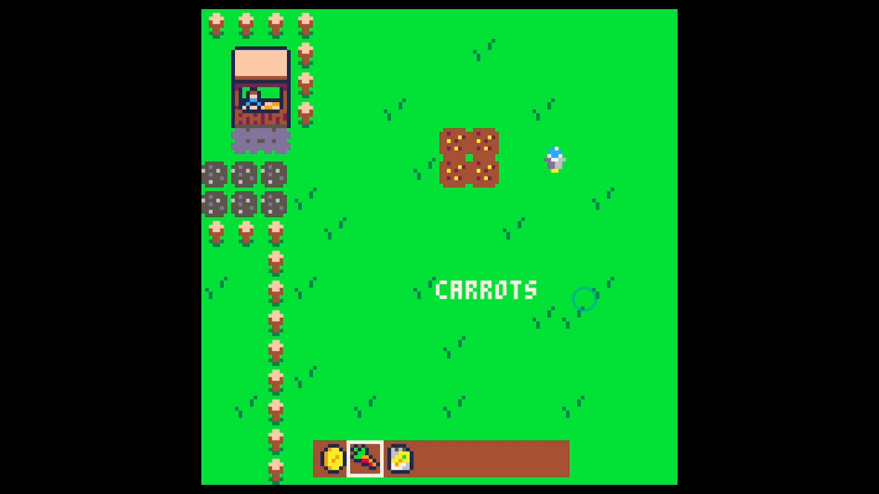